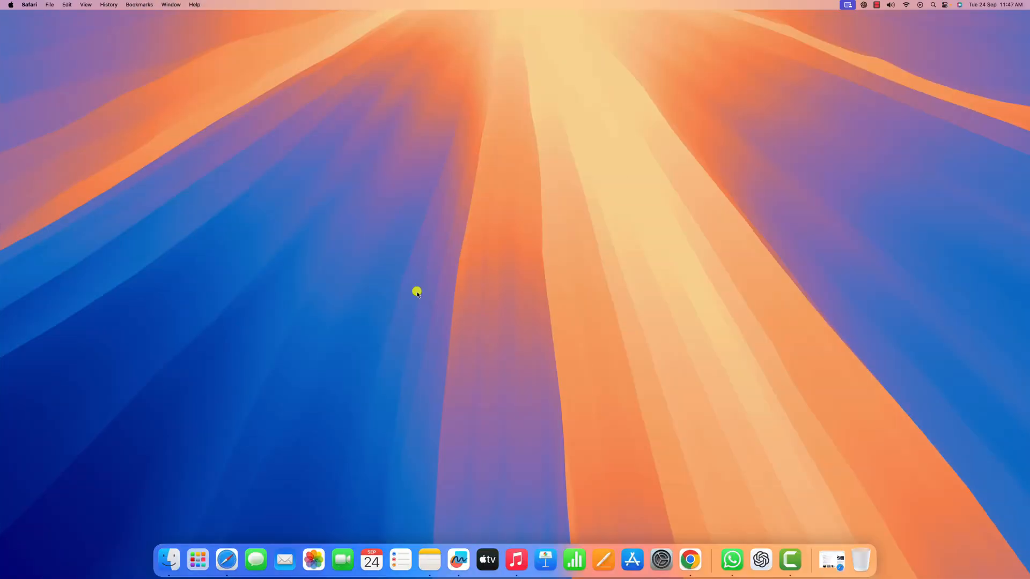
pyautogui.moveTo(200, 524)
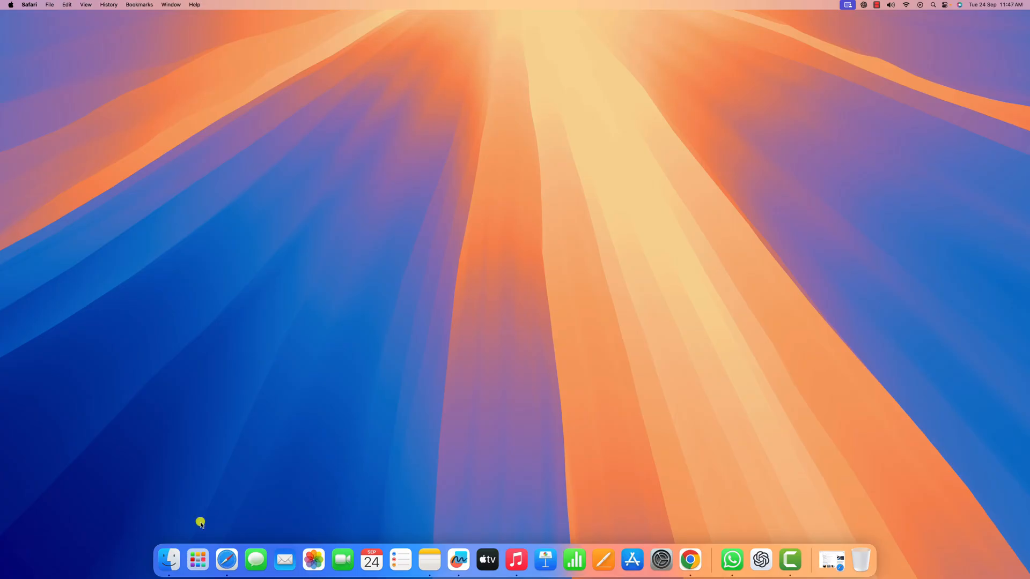
# Launch Safari from the Dock to search Google for 'steam'.
pyautogui.click(227, 560)
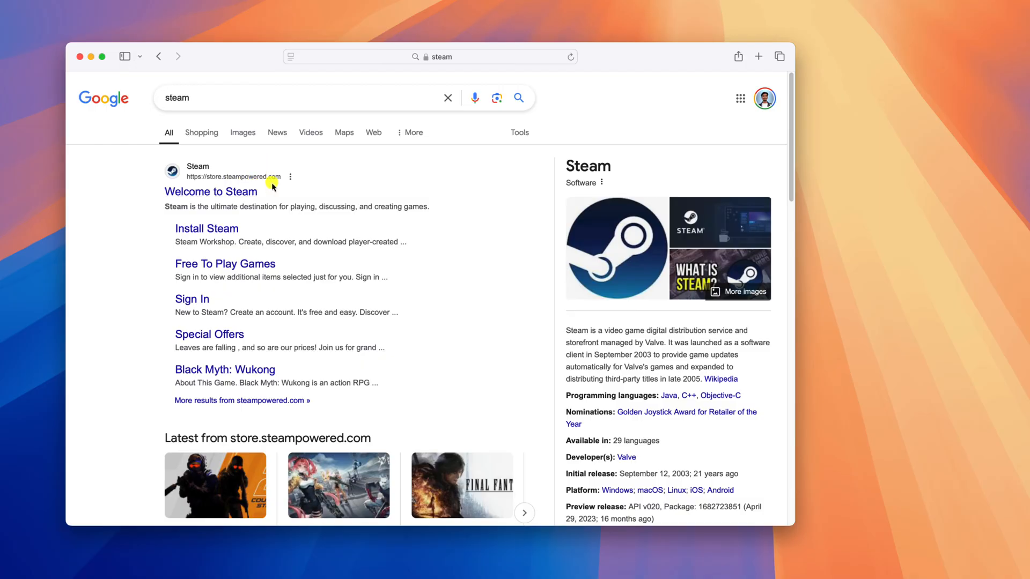
# Open the 'Welcome to Steam' result for store.steampowered.com.
pyautogui.click(210, 192)
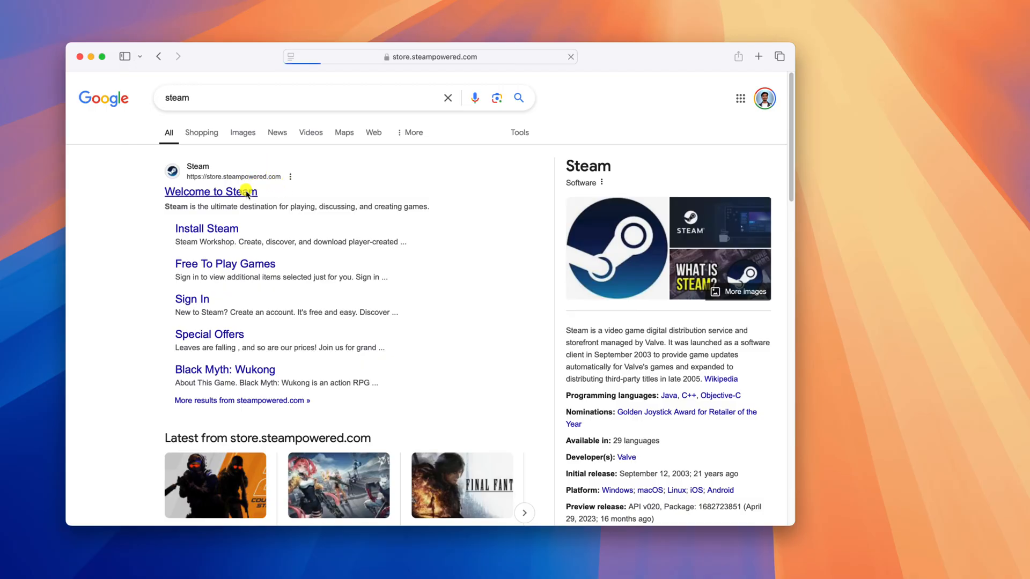
pyautogui.click(211, 191)
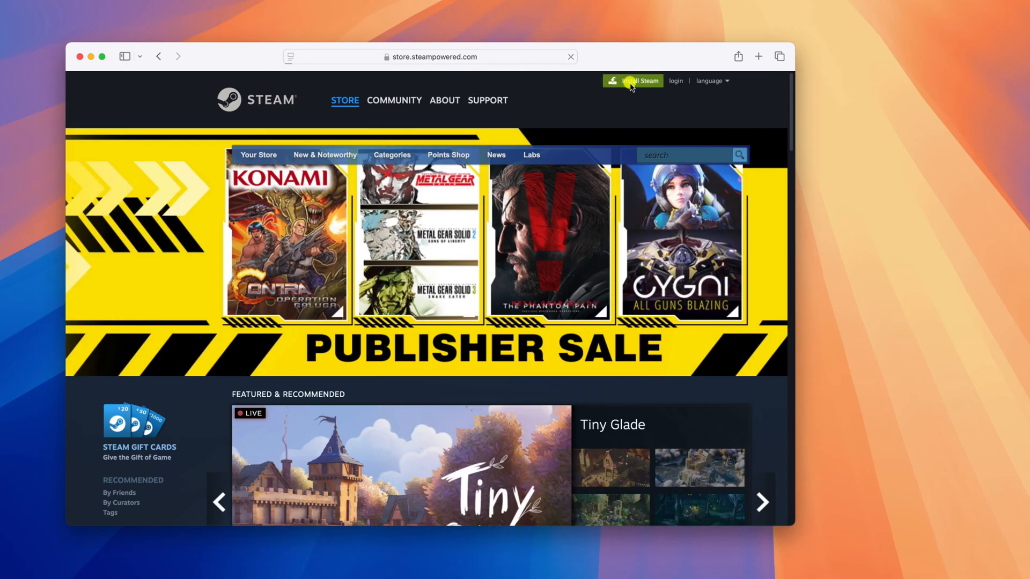
# Download steam.dmg from the Mac Install Steam page, allowing the download.
pyautogui.click(444, 100)
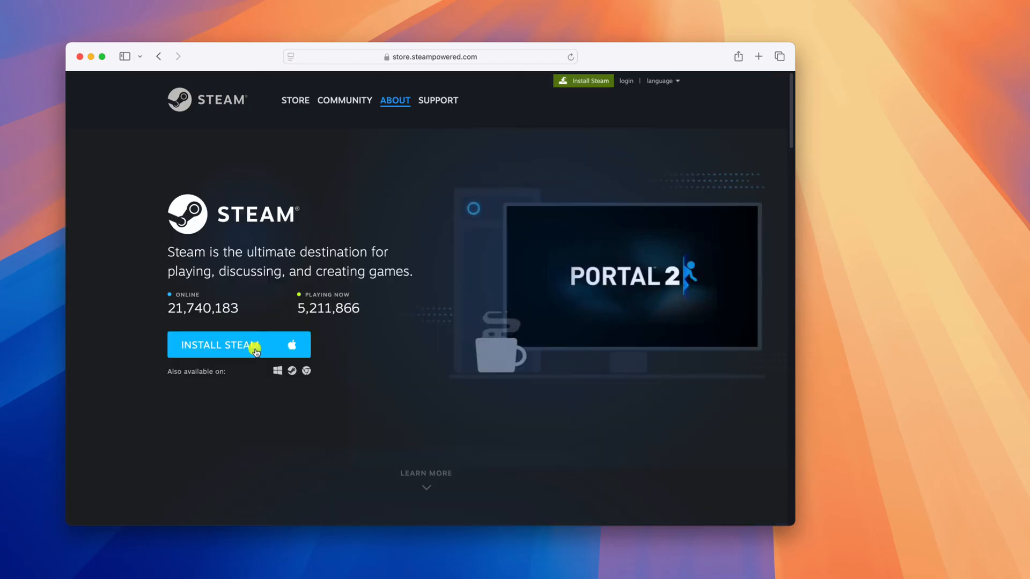
pyautogui.click(238, 345)
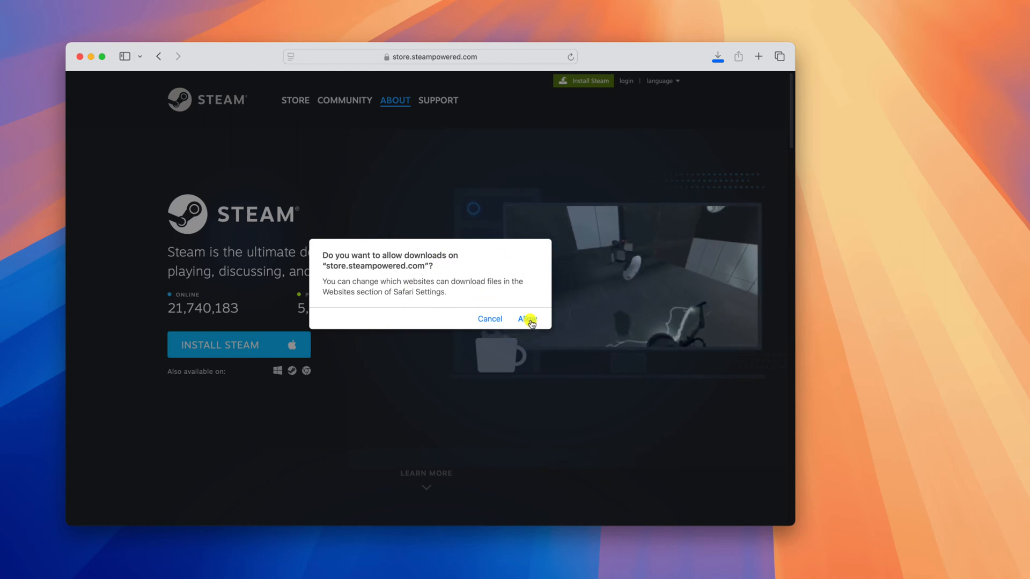
pyautogui.click(527, 318)
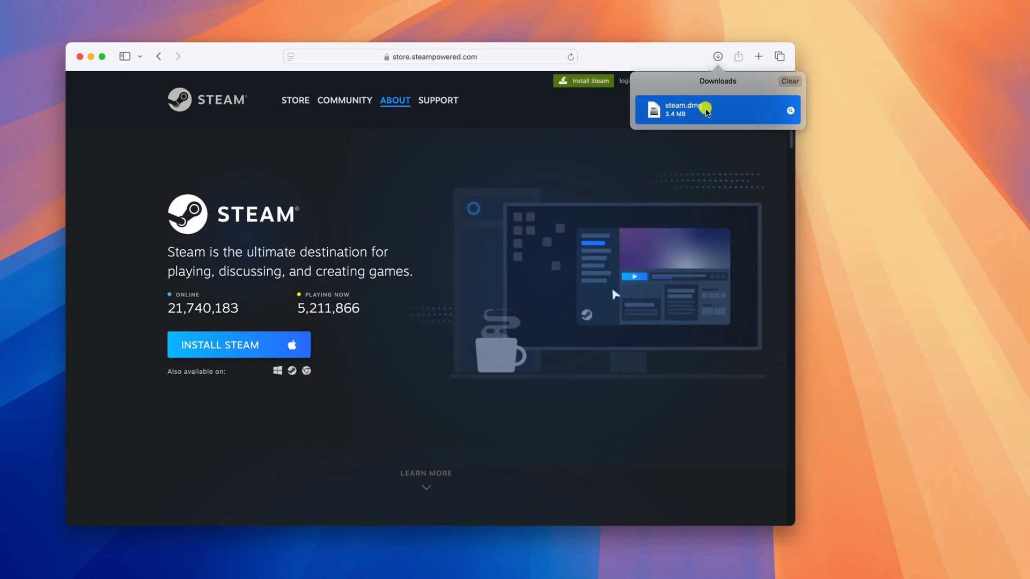
# Mount steam.dmg and drag the Steam icon into Applications.
pyautogui.doubleClick(683, 109)
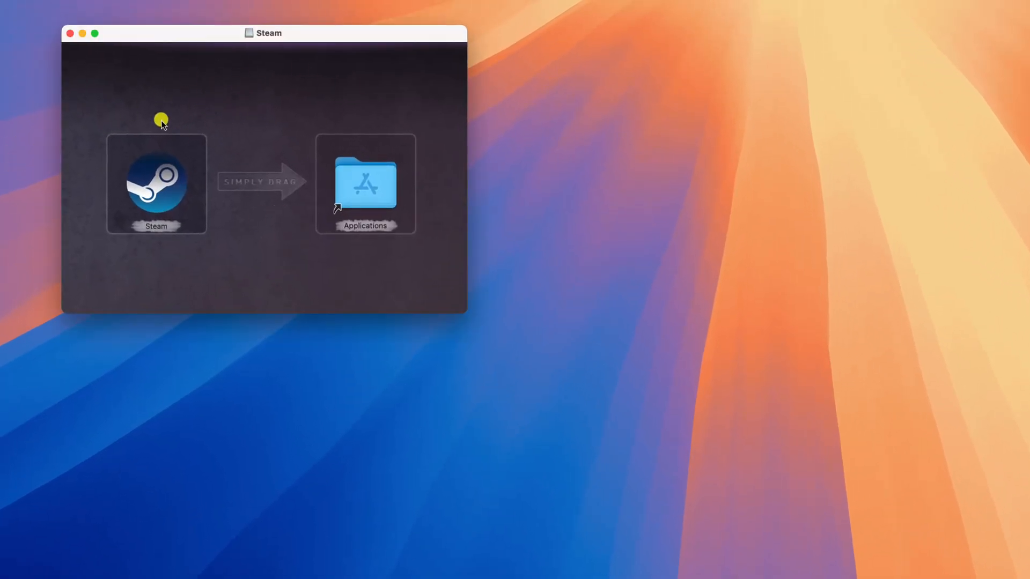
pyautogui.moveTo(156, 184); pyautogui.dragTo(365, 184)
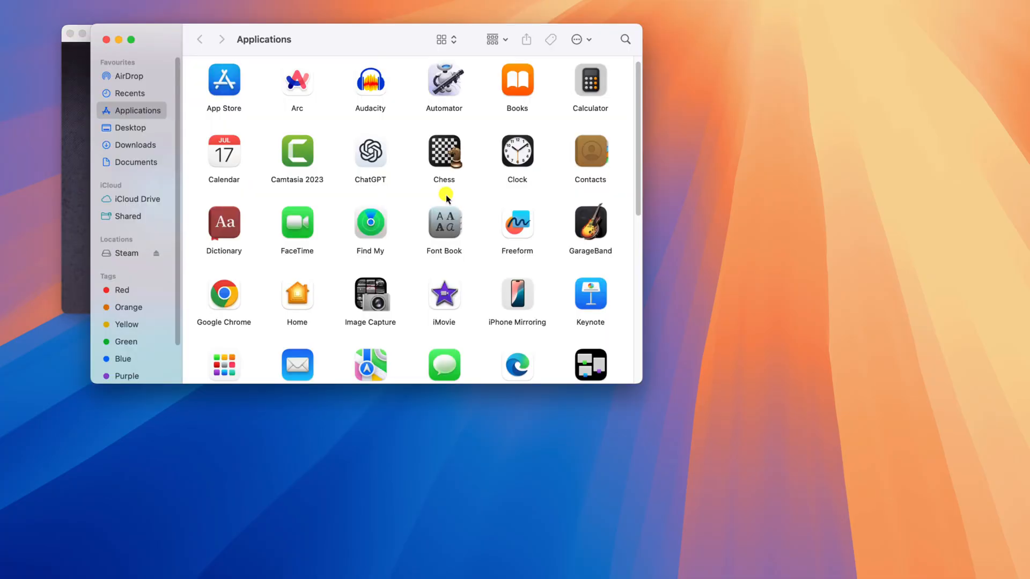
pyautogui.moveTo(279, 211)
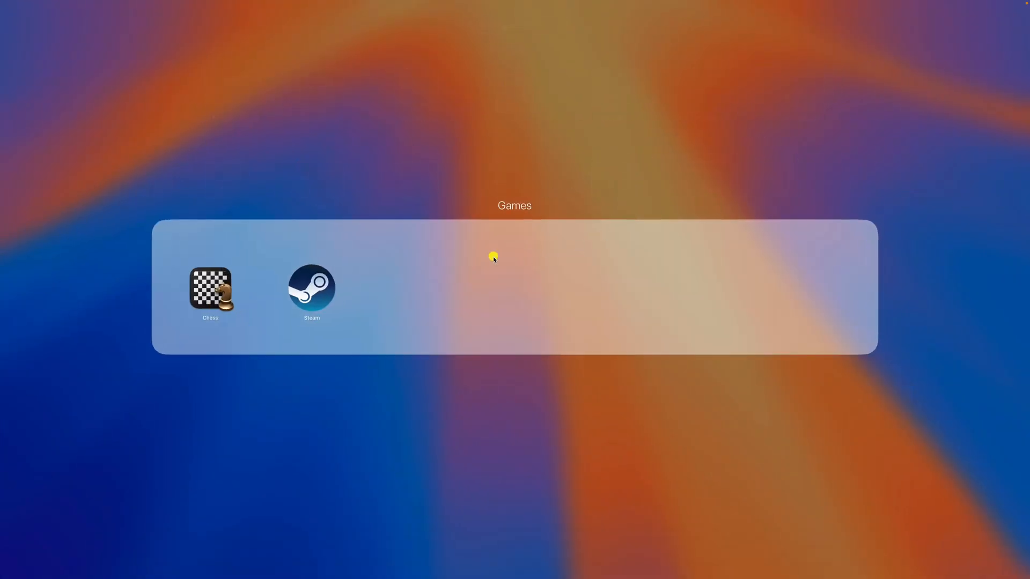
# Launch Steam from Launchpad's Games folder and install Rosetta with the admin password.
pyautogui.doubleClick(311, 289)
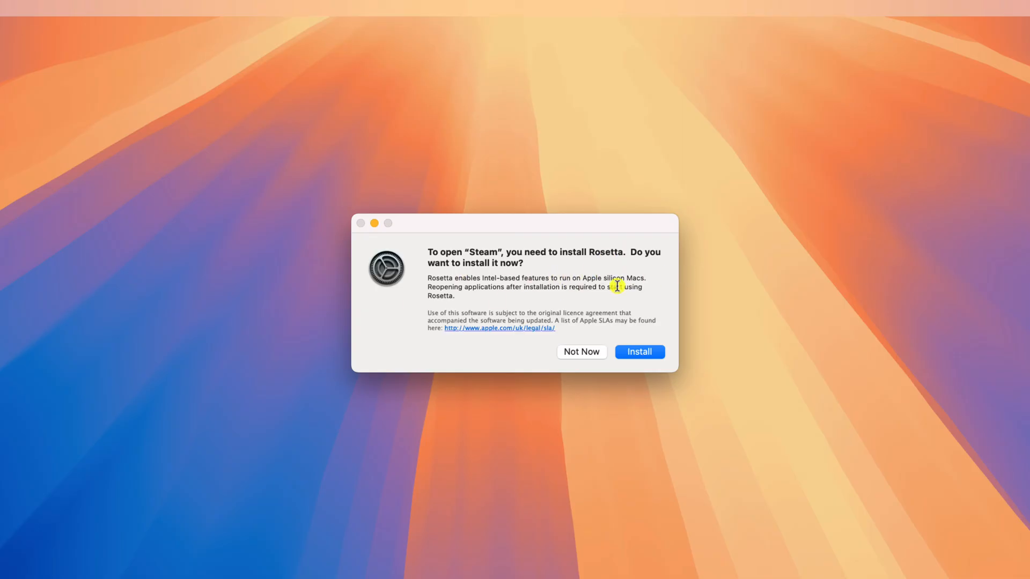
pyautogui.click(638, 352)
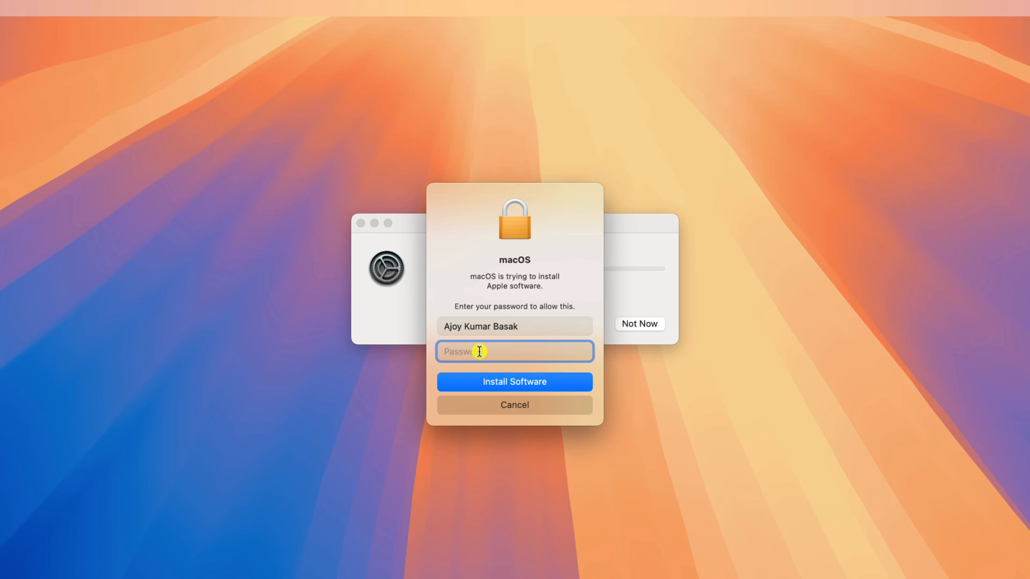
pyautogui.write('password')
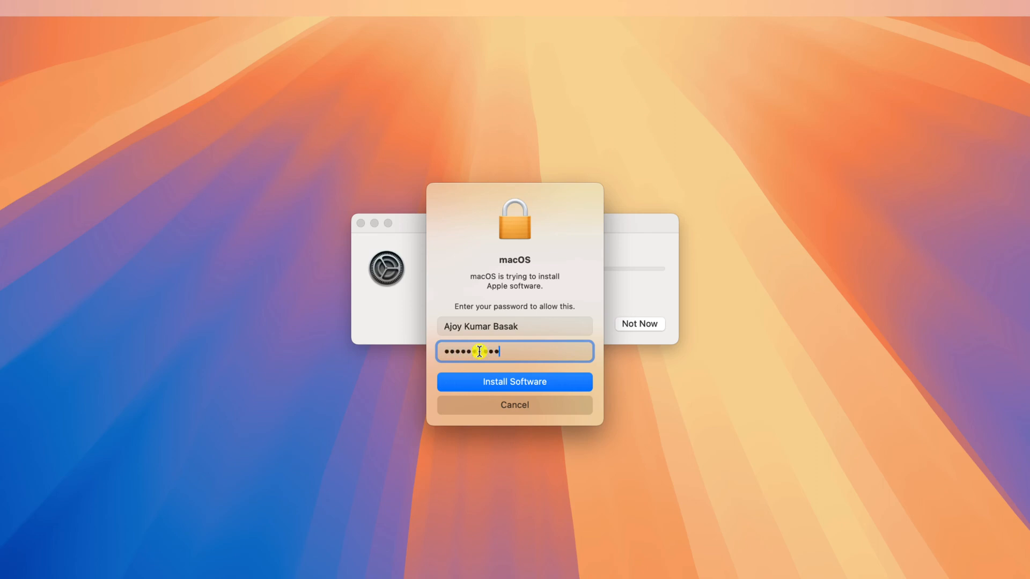
pyautogui.click(514, 382)
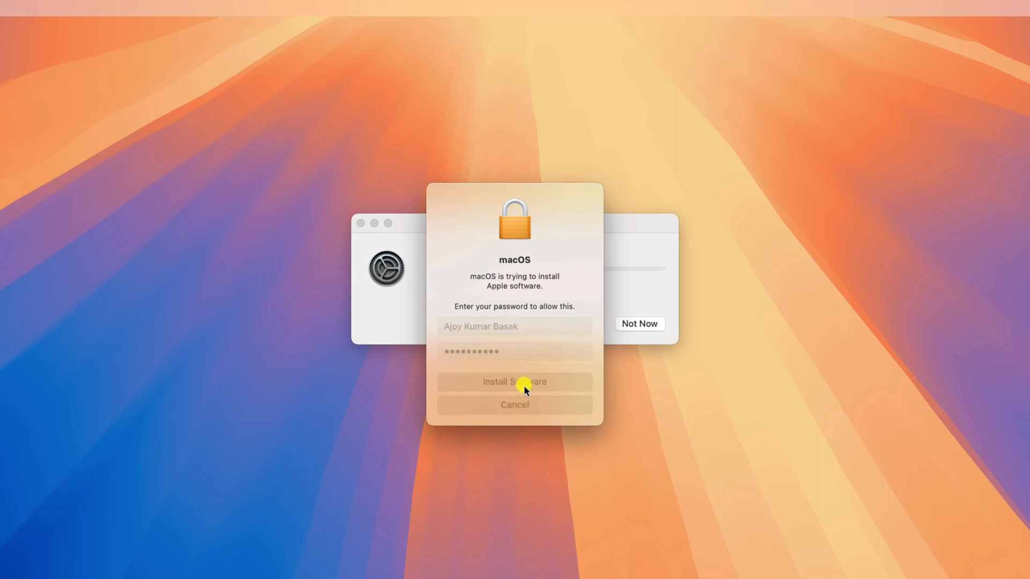
pyautogui.click(514, 382)
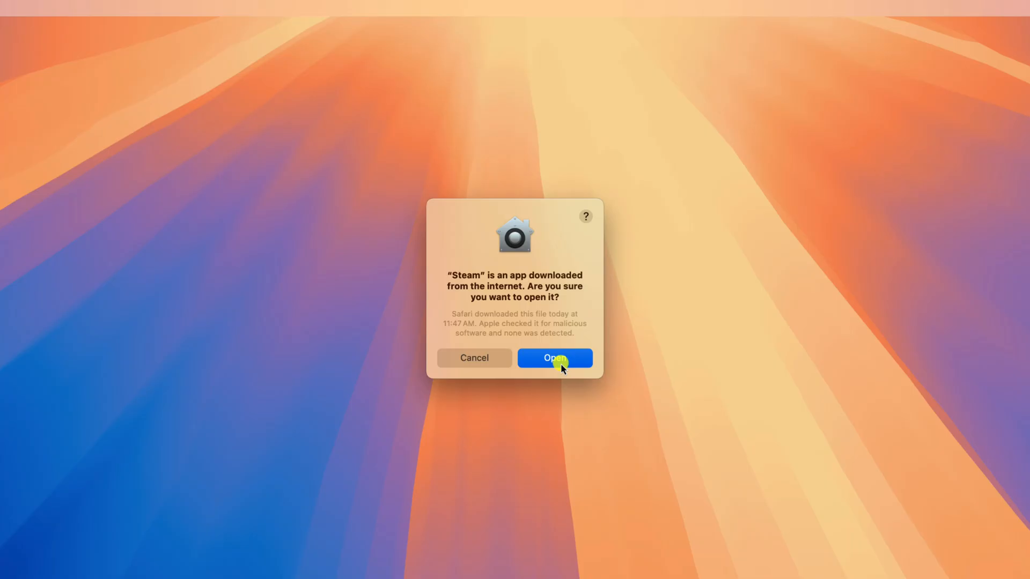
# Confirm opening the downloaded Steam app in the security prompt.
pyautogui.click(554, 358)
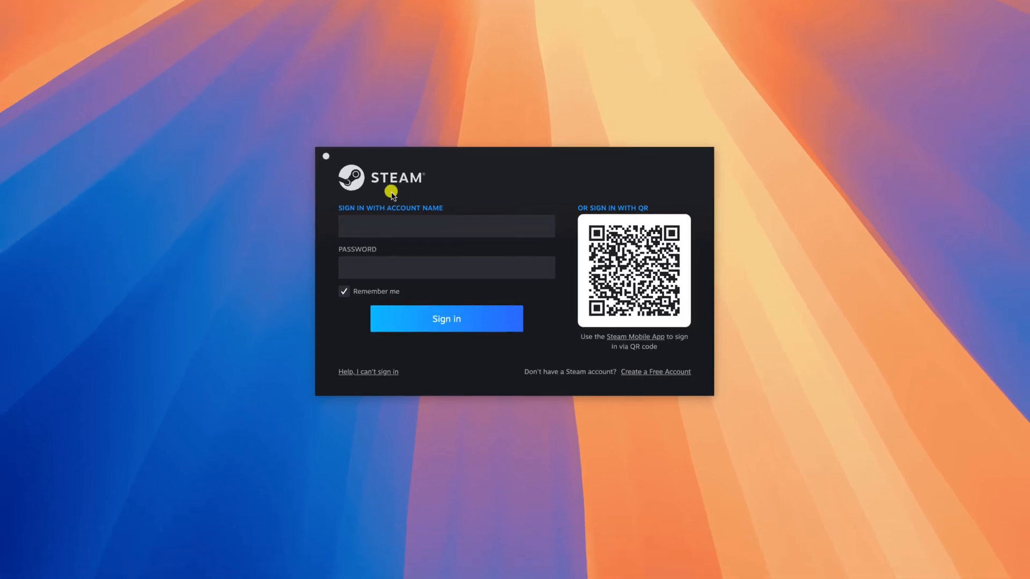
pyautogui.moveTo(534, 146)
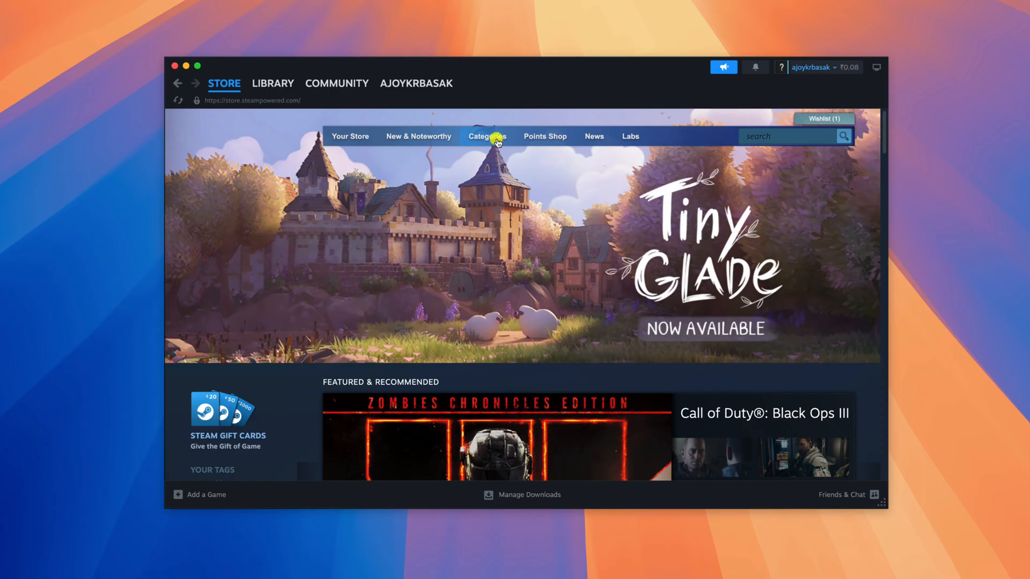
# Open the macOS category from Categories and scroll through its game lists.
pyautogui.click(487, 136)
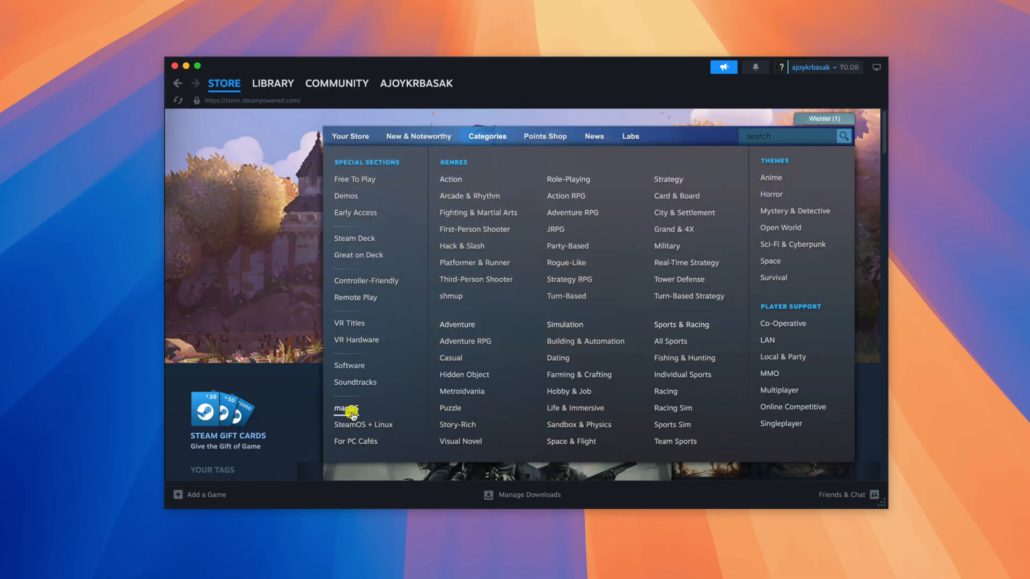
pyautogui.click(345, 408)
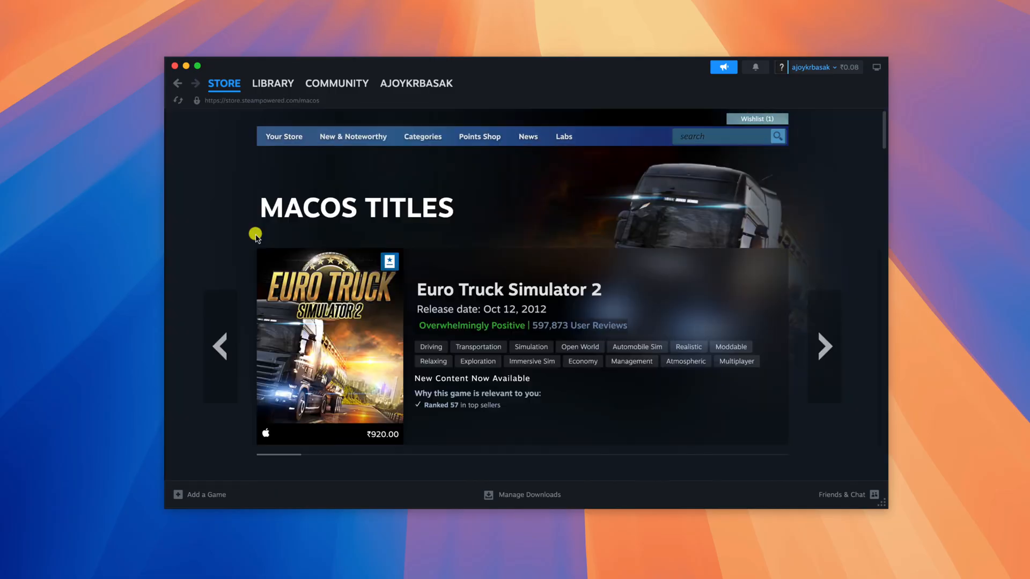
pyautogui.moveTo(668, 352)
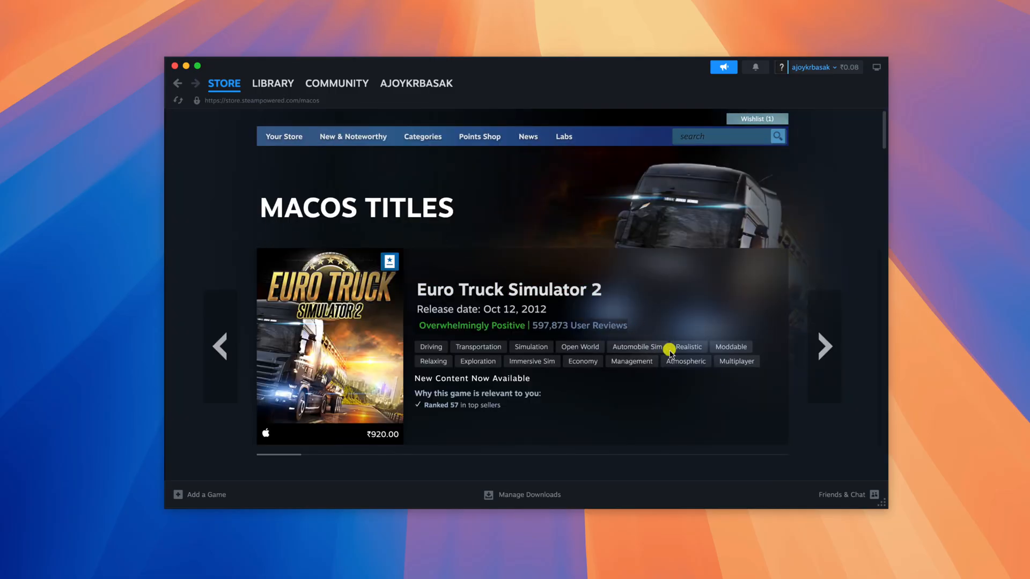
pyautogui.scroll(-3)
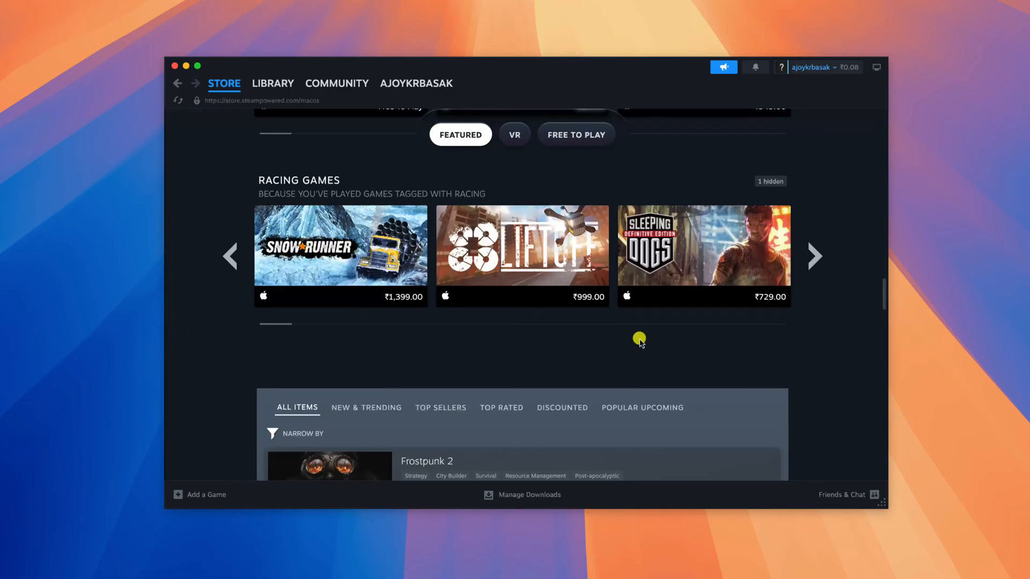
pyautogui.scroll(-3)
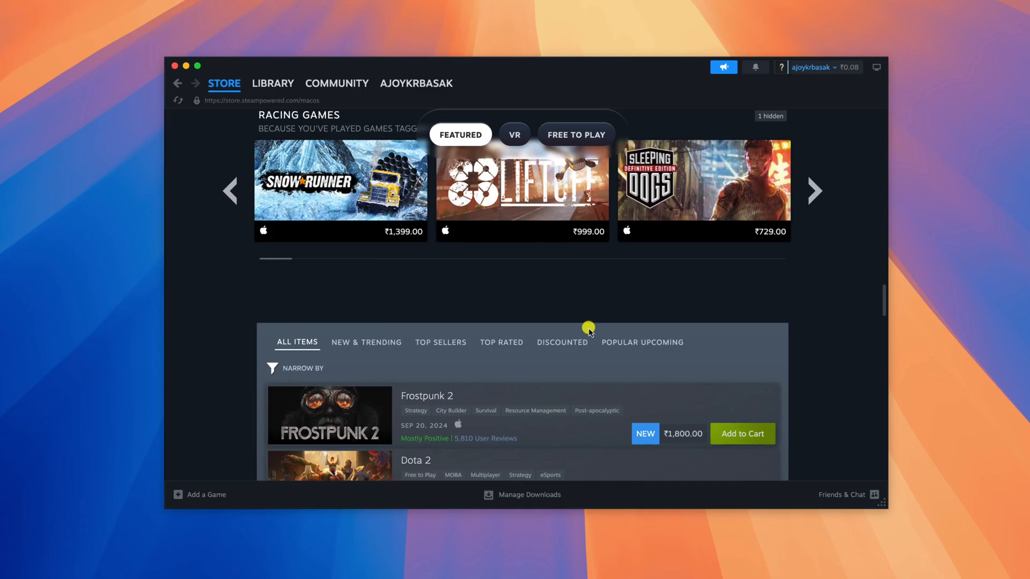
pyautogui.moveTo(521, 187)
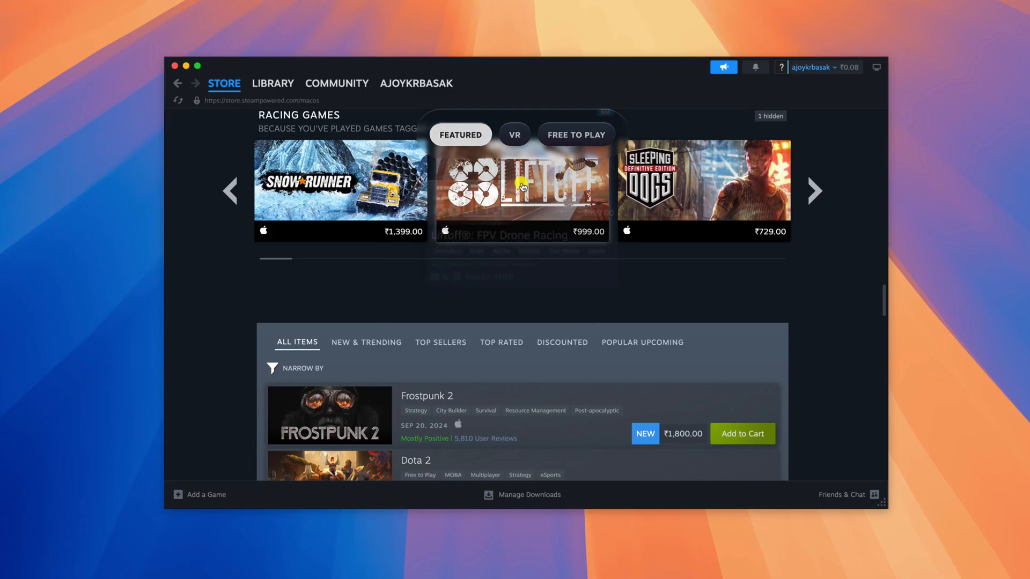
# Show the FREE TO PLAY macOS games, then close the Steam window.
pyautogui.click(576, 134)
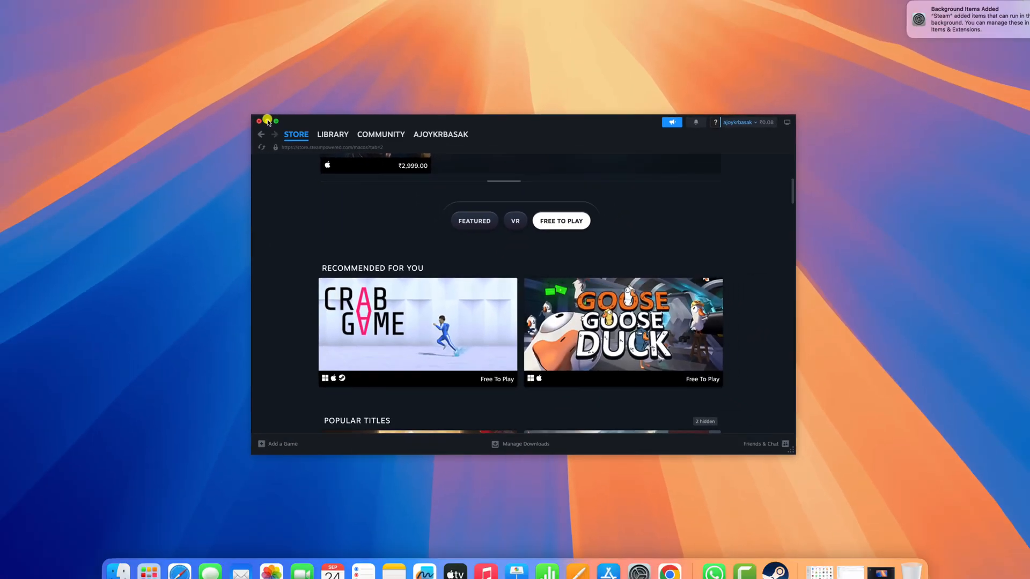
pyautogui.click(268, 121)
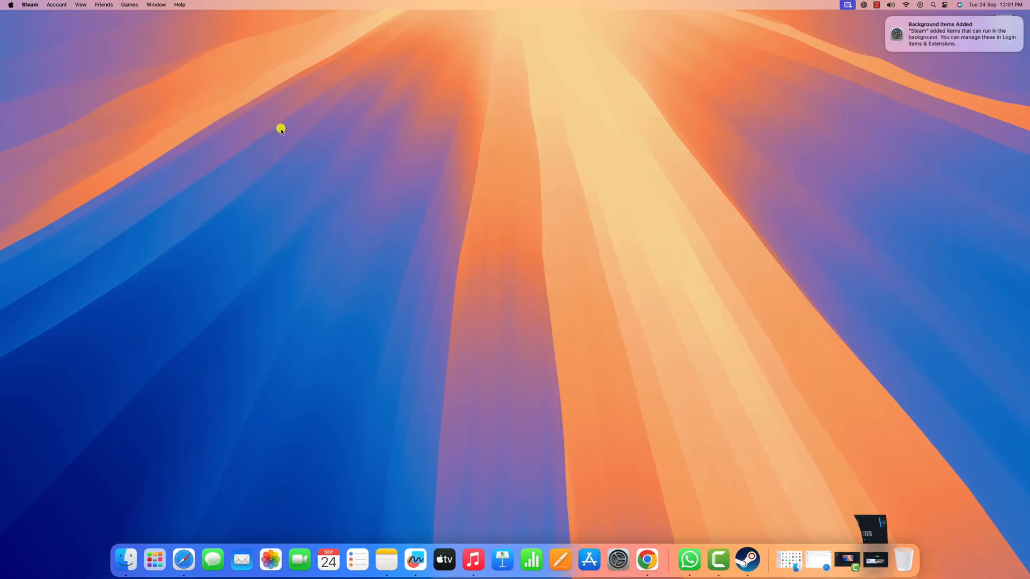